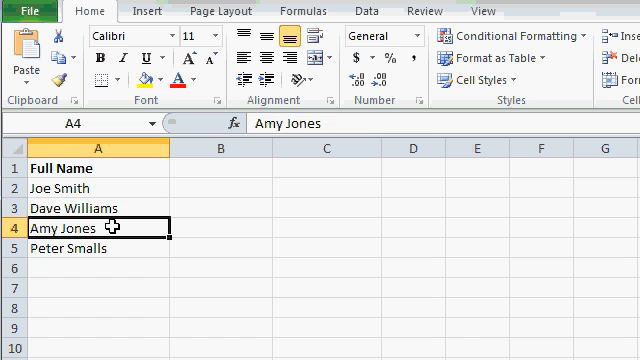
pyautogui.moveTo(312, 280)
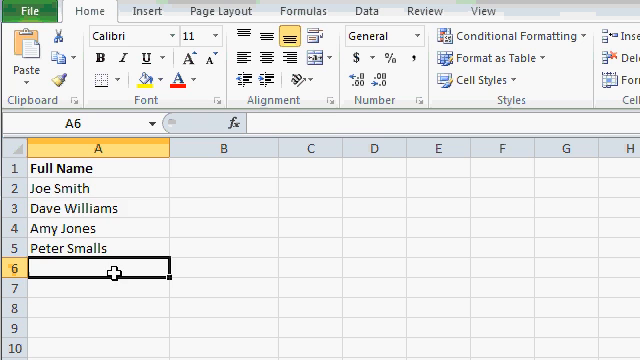
# - Head B1 'Length' and enter =LEN(A2) in B2, filled down to give 9, 13, 9, 12
pyautogui.click(90, 216)
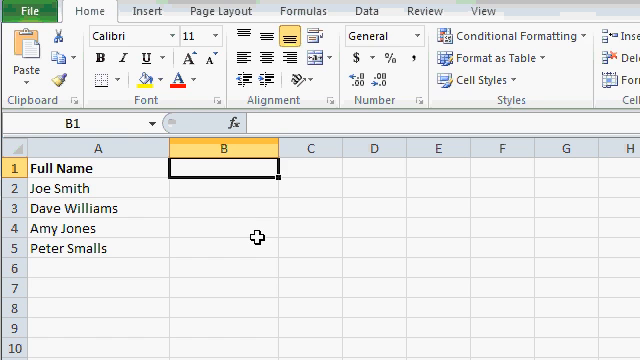
pyautogui.write('Length')
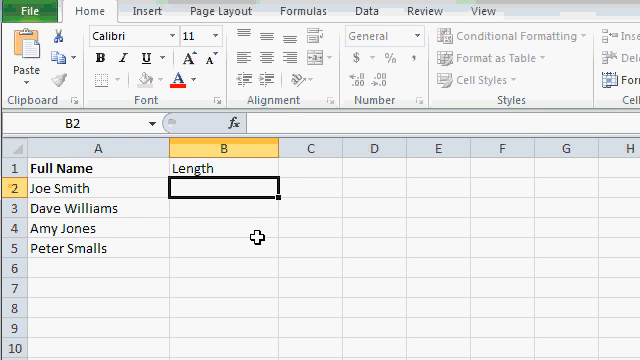
pyautogui.write('=')
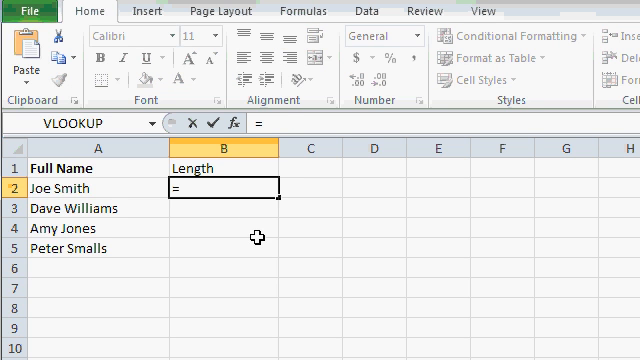
pyautogui.write('LEN')
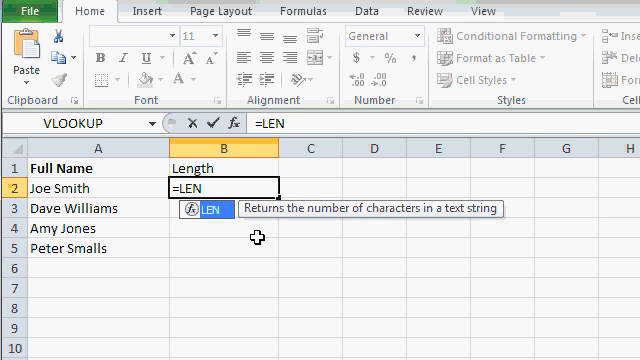
pyautogui.write('(')
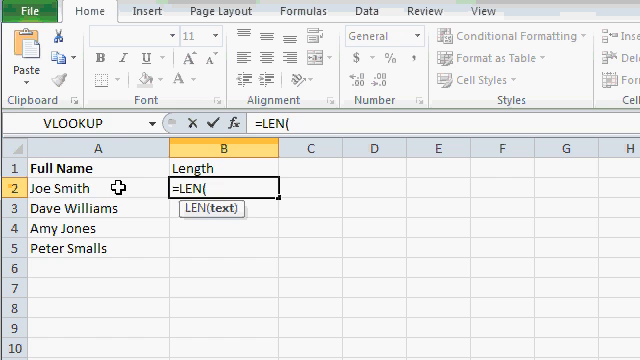
pyautogui.click(60, 188)
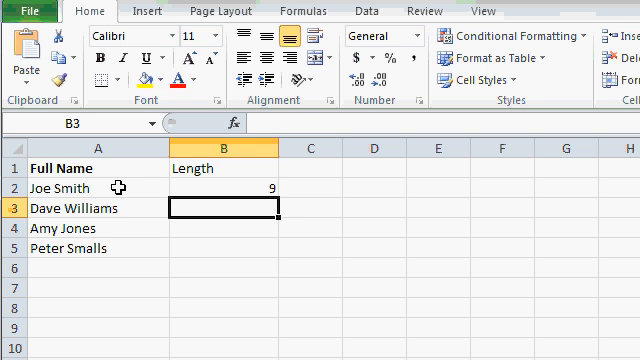
pyautogui.click(220, 190)
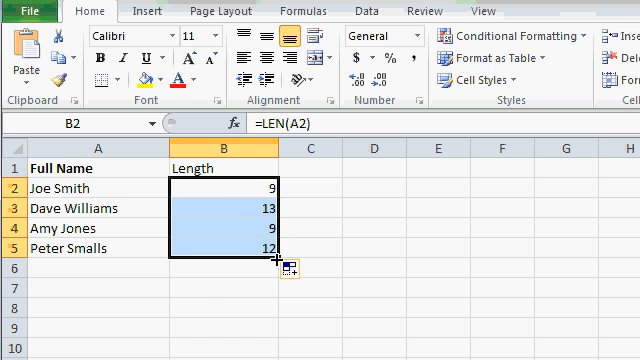
pyautogui.click(208, 198)
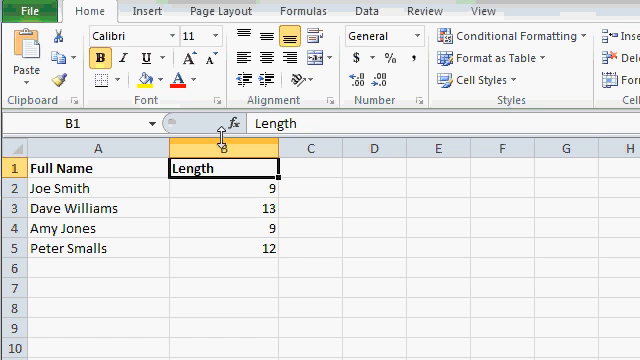
# - Left-align the values in the Length column
pyautogui.click(222, 126)
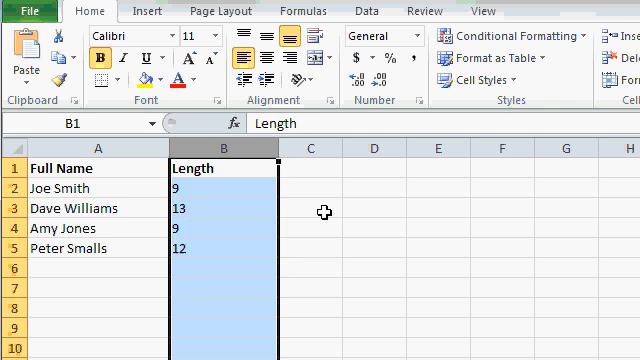
pyautogui.click(324, 212)
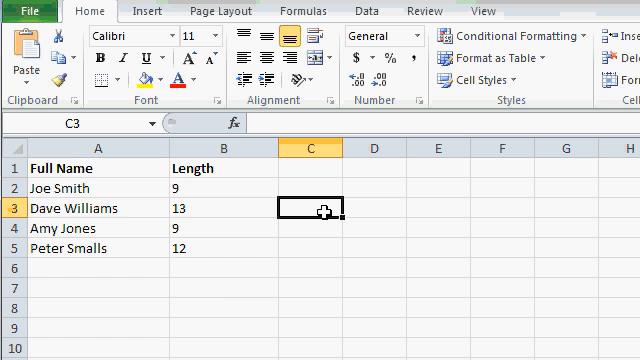
pyautogui.moveTo(52, 190)
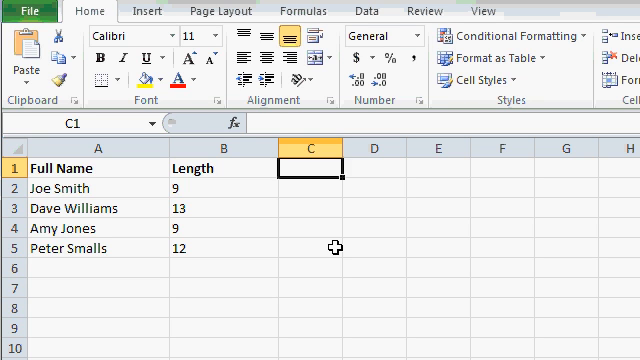
# - Head C1 'Space Position' and enter =FIND(" ",A2) in C2, filled down to give 4, 5, 4, 6
pyautogui.write('Space Position')
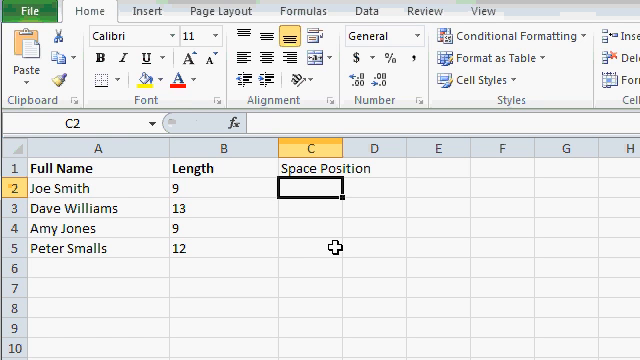
pyautogui.write('=')
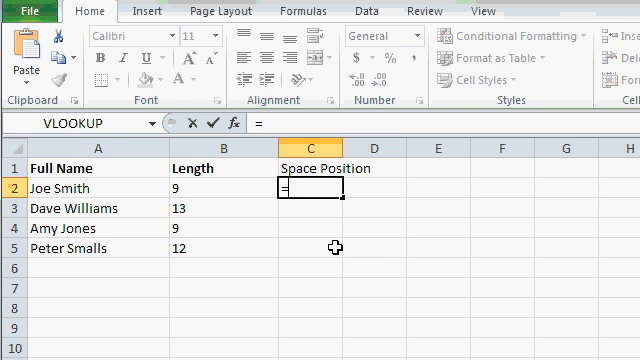
pyautogui.write('FIND(')
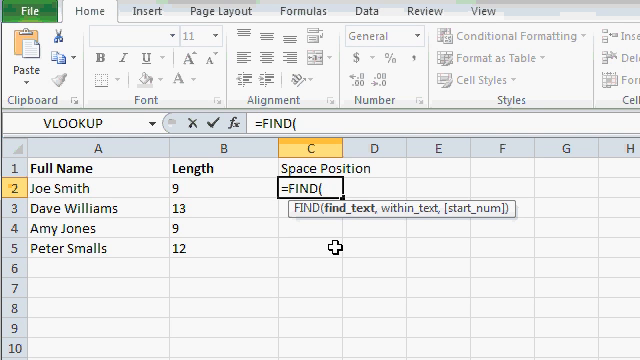
pyautogui.write('"')
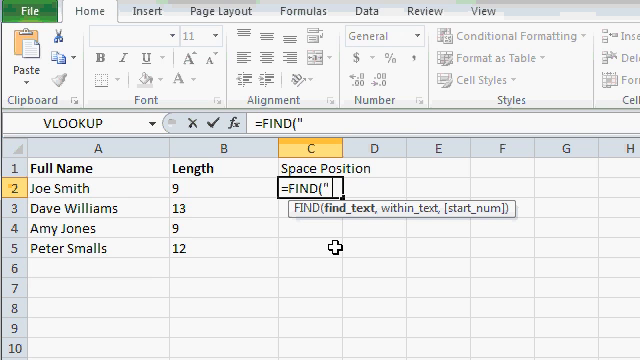
pyautogui.write('" "')
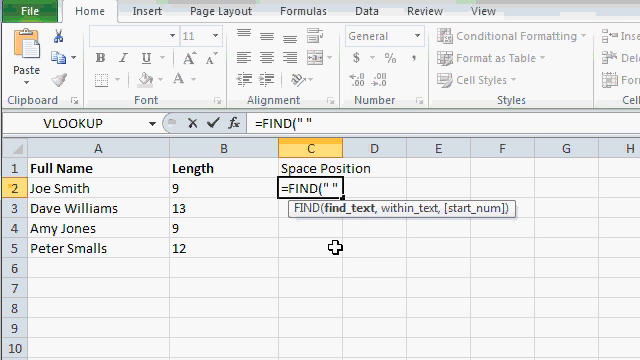
pyautogui.write(',')
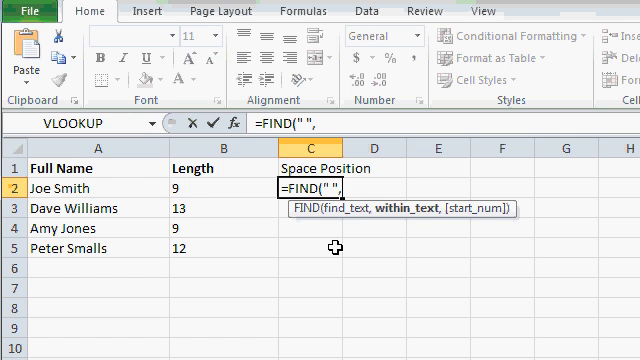
pyautogui.moveTo(228, 210)
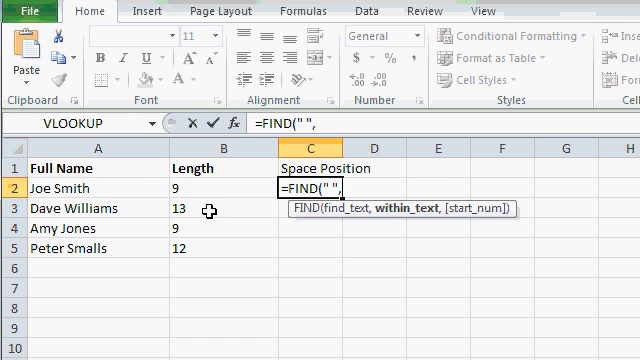
pyautogui.click(60, 188)
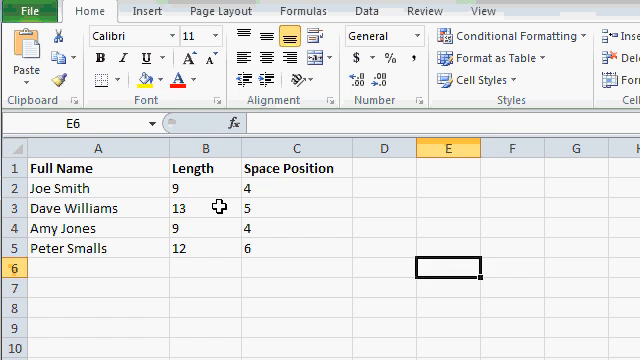
pyautogui.click(190, 188)
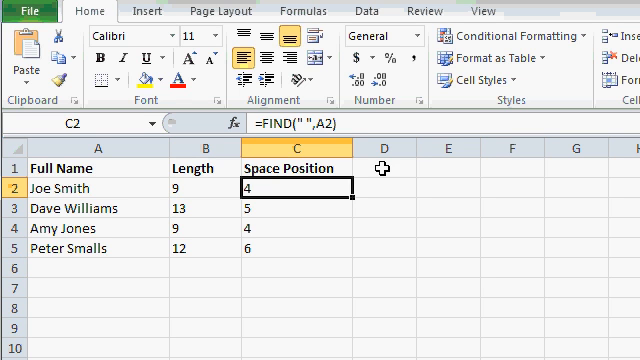
# - Head D1 'First Name' and enter =LEFT(A2,C2-1) in D2, filled down to extract Joe, Dave, Amy, Peter
pyautogui.write('Firs')
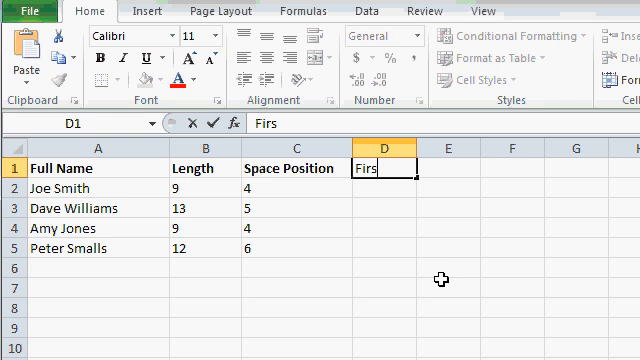
pyautogui.press('enter')
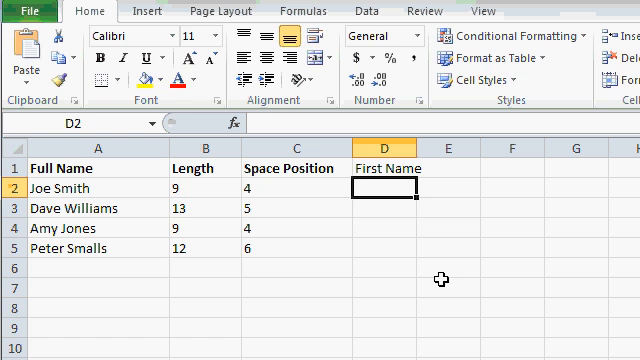
pyautogui.write('=LEF')
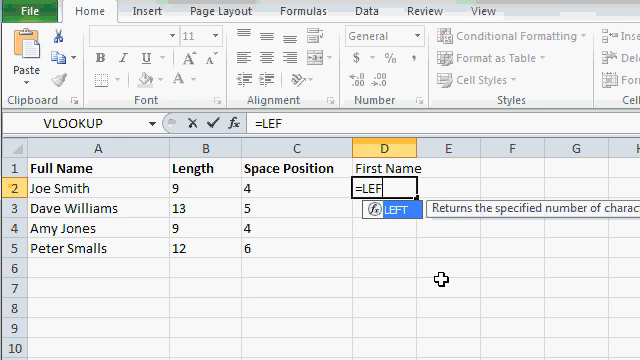
pyautogui.write('T(')
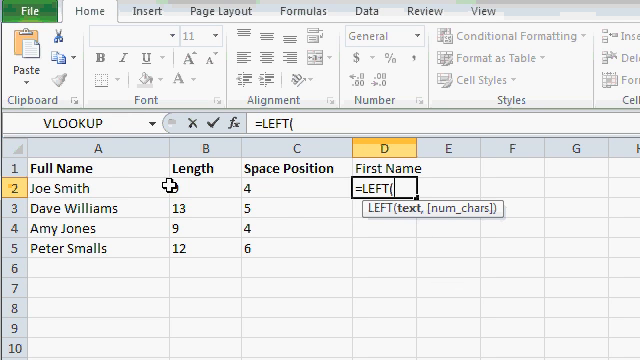
pyautogui.click(40, 188)
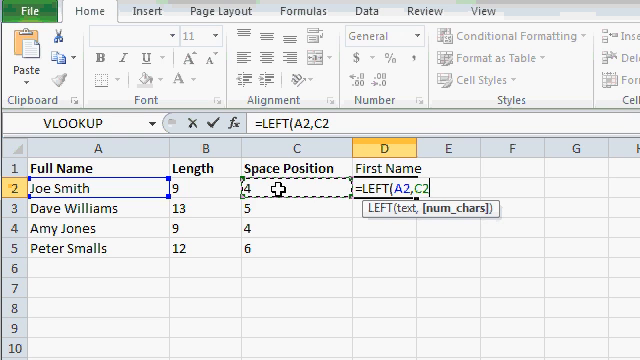
pyautogui.write('-')
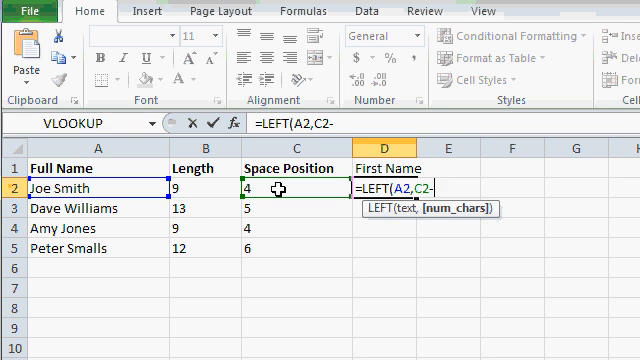
pyautogui.write('1')
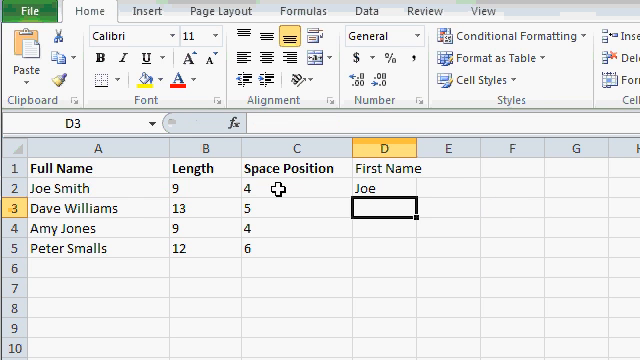
pyautogui.click(380, 188)
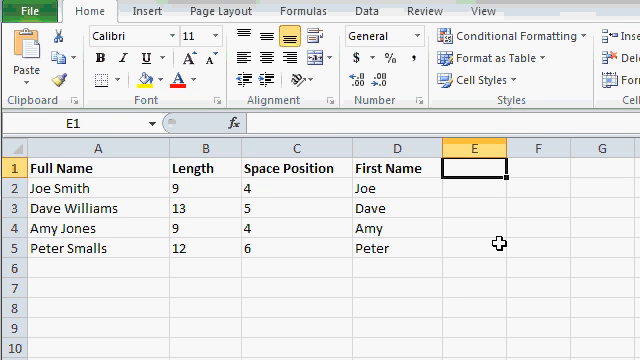
# - Head E1 'Last Name' and enter =RIGHT(A2,B2-C2) in E2 to extract each surname
pyautogui.write('Last Name')
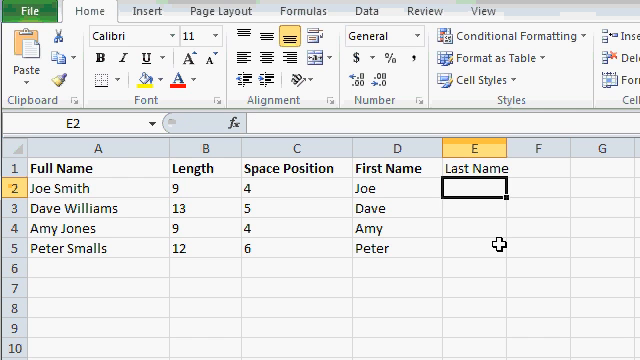
pyautogui.write('=')
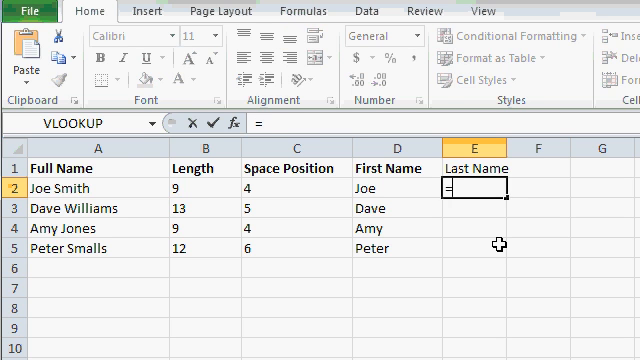
pyautogui.write('RIGHT(A2,')
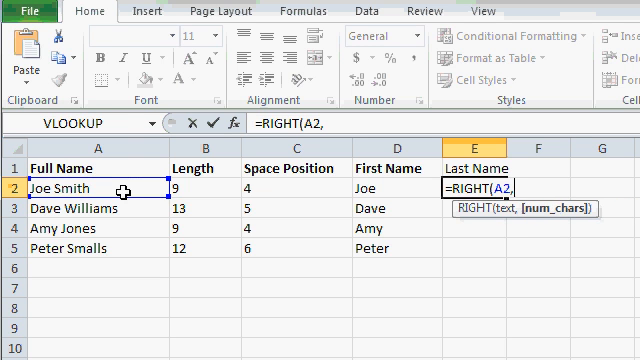
pyautogui.click(184, 192)
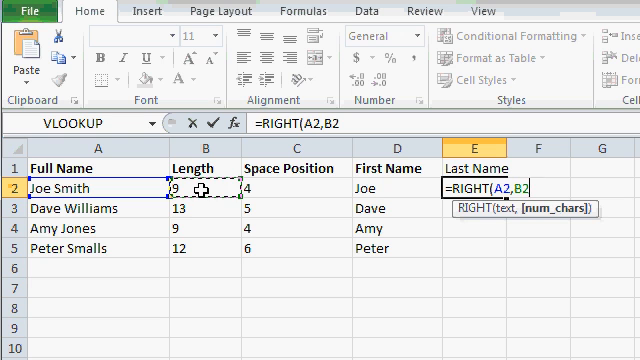
pyautogui.write('-')
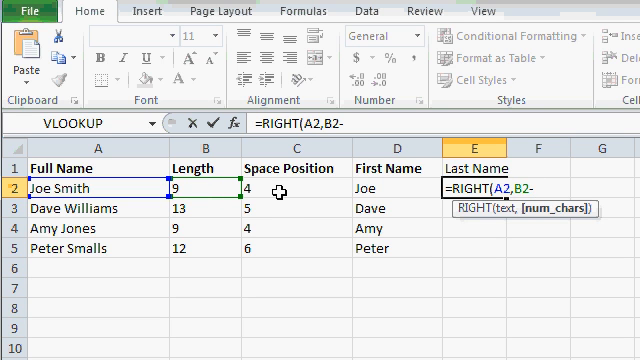
pyautogui.click(290, 188)
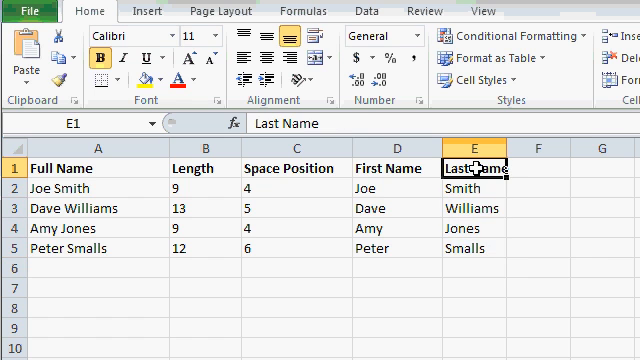
pyautogui.moveTo(464, 288)
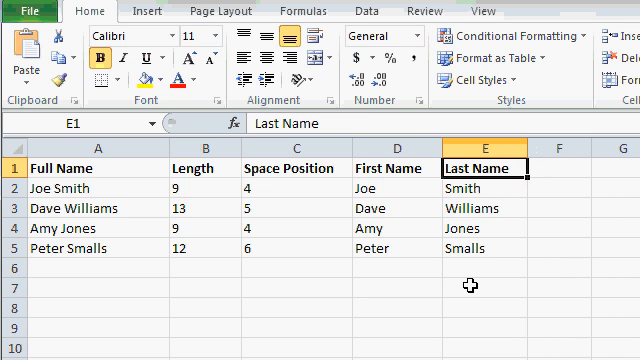